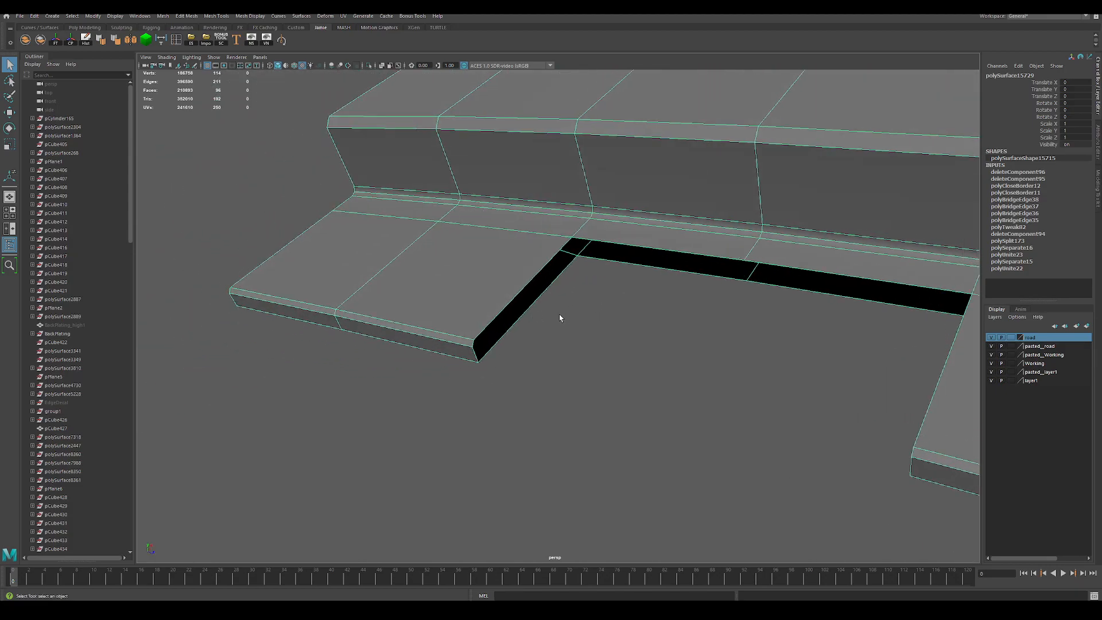
Step: Bridge the notch's border edges from the Shift+right-click marking menu to fill the gap
{"action": "right_click", "coordinate": [559, 318]}
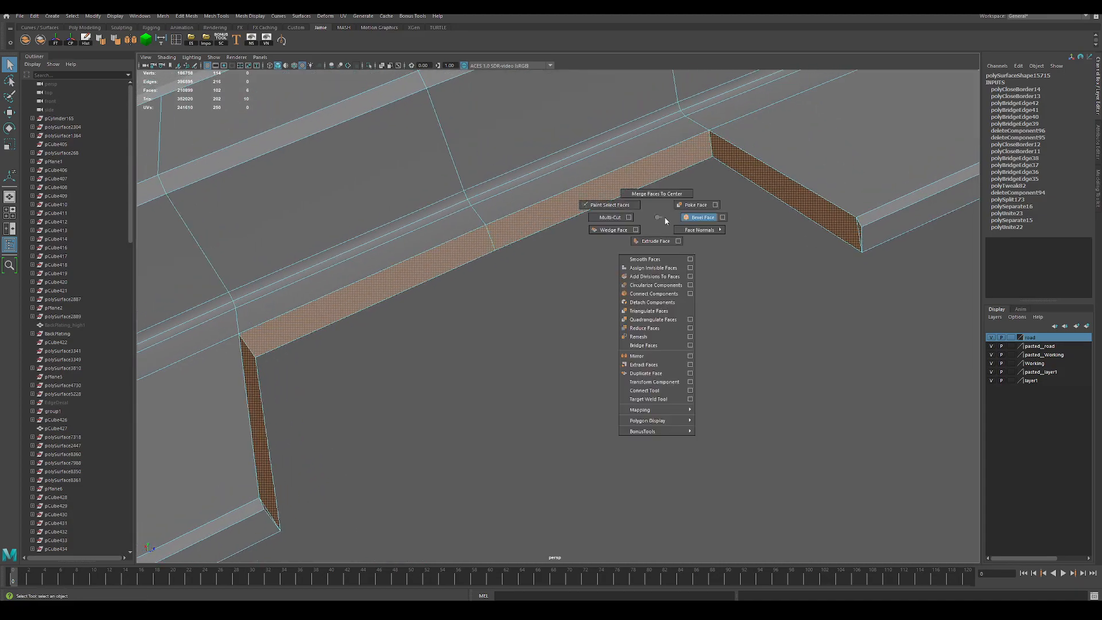
Step: Delete the extra edges on the bridged notch faces, merging them into n-gons
{"action": "left_click", "coordinate": [700, 217]}
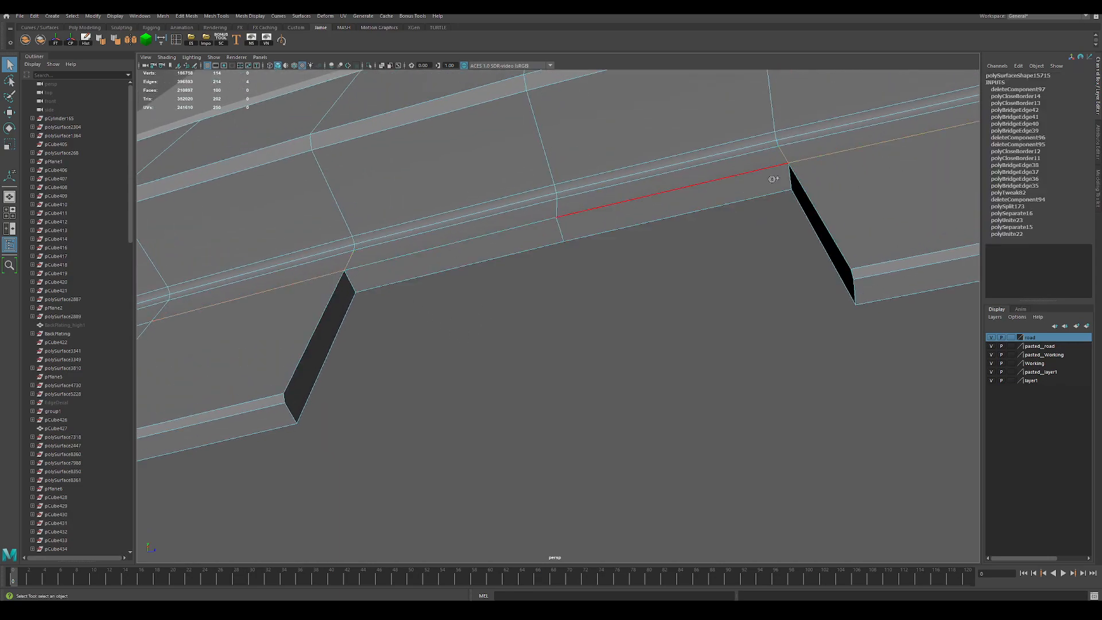
Step: Select the notch corner edge and bevel it with Ctrl+B
{"action": "left_click", "coordinate": [759, 232]}
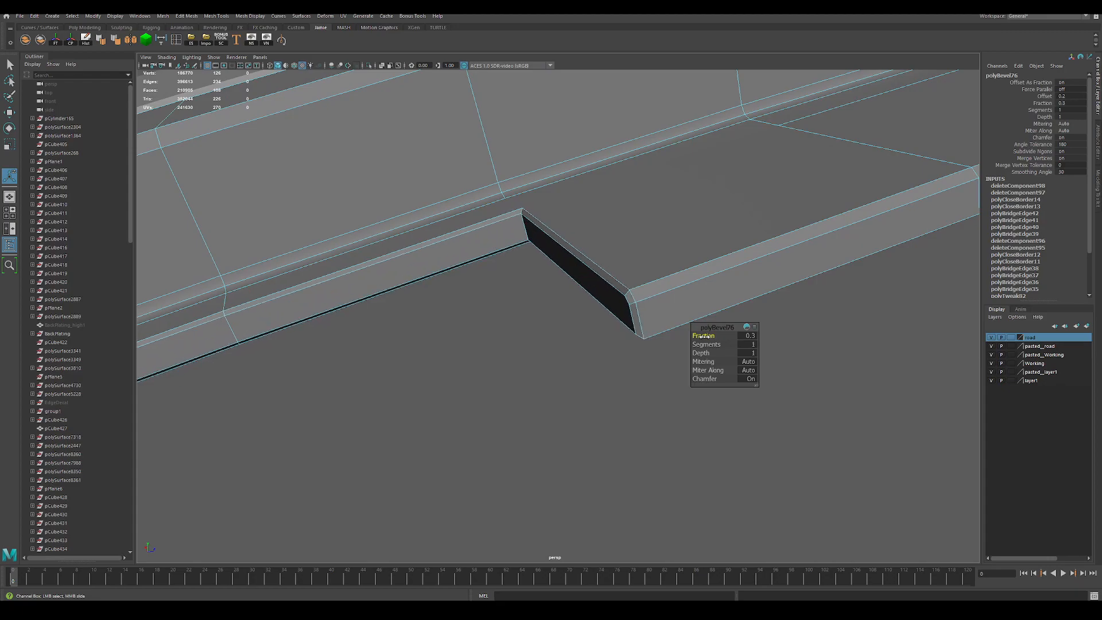
Step: Set the polyBevel Fraction to 0.3 with 1 segment
{"action": "left_click", "coordinate": [517, 237]}
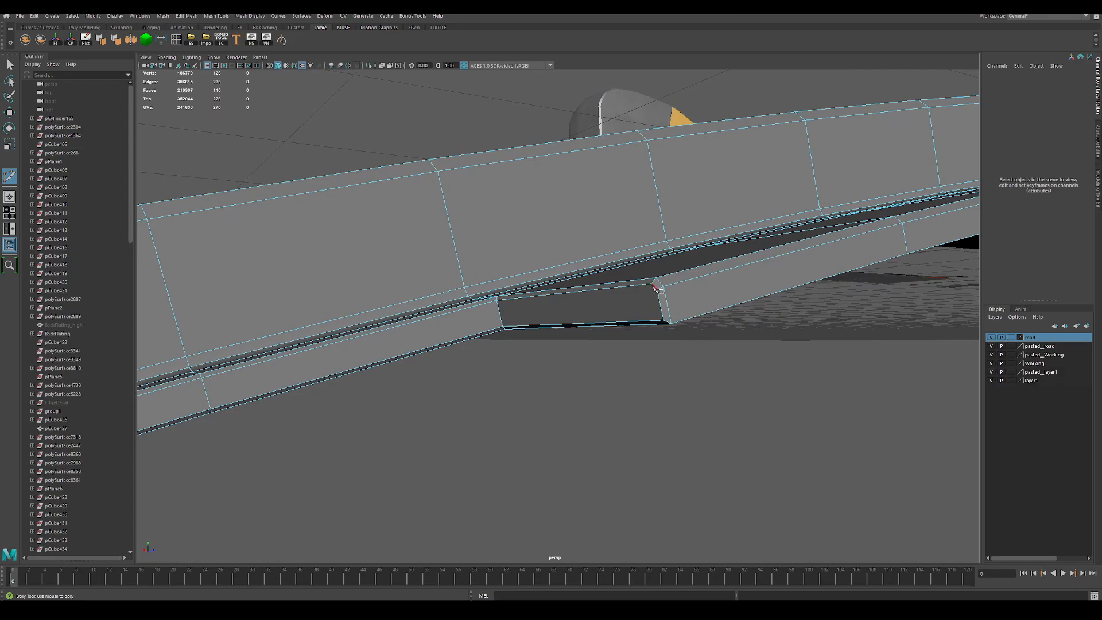
Step: Orbit the view around the curb notch to reach the other corner edge
{"action": "left_click_drag", "start_coordinate": [654, 288], "coordinate": [767, 256]}
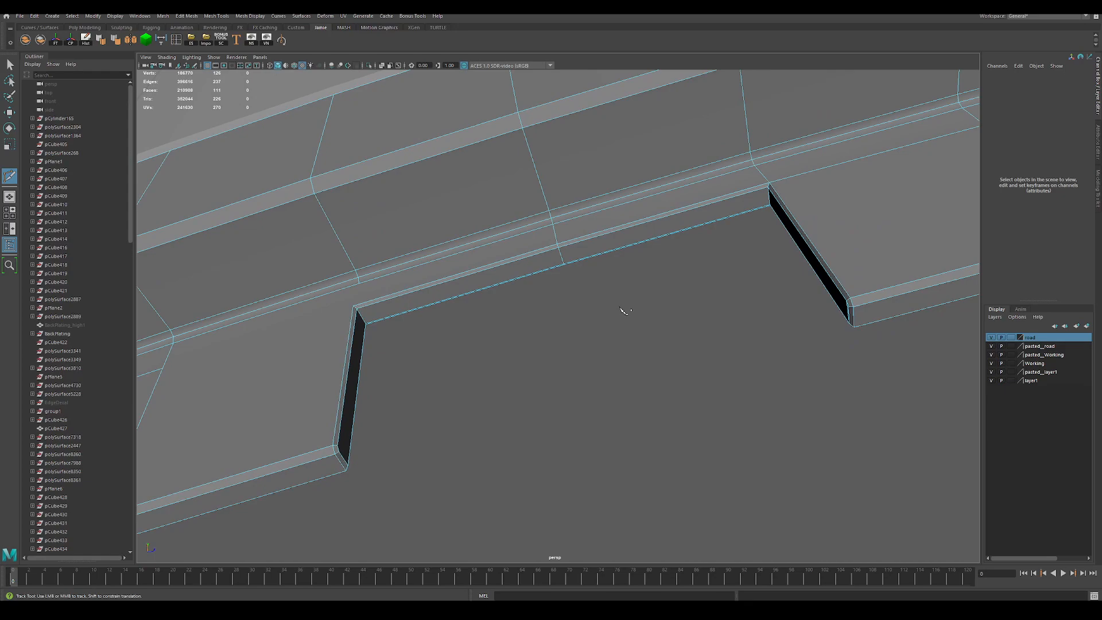
{"action": "mouse_move", "coordinate": [551, 307]}
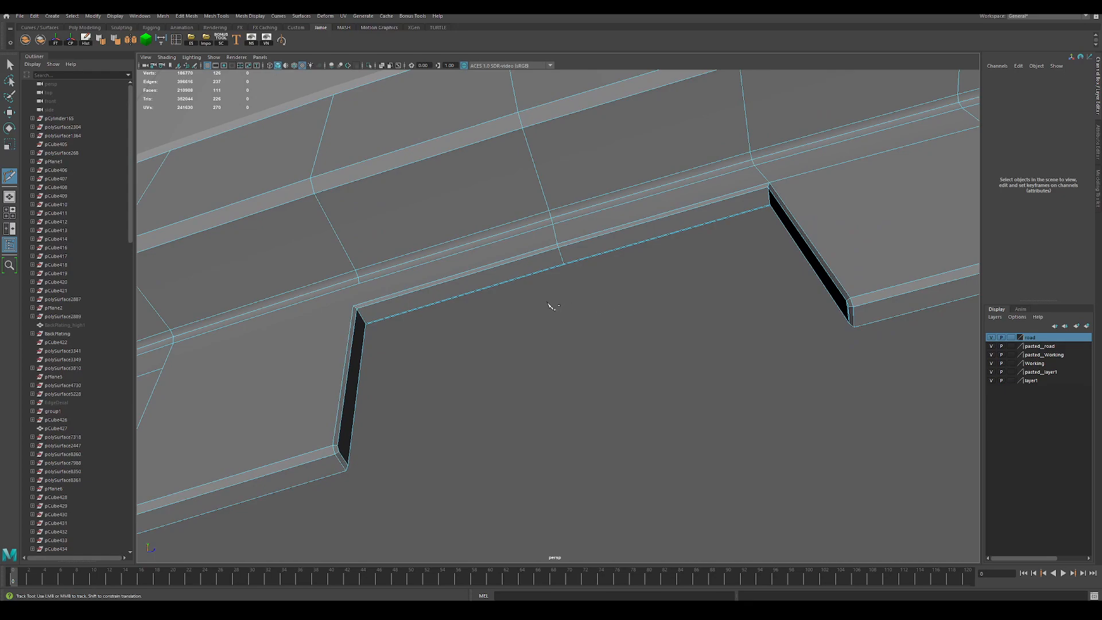